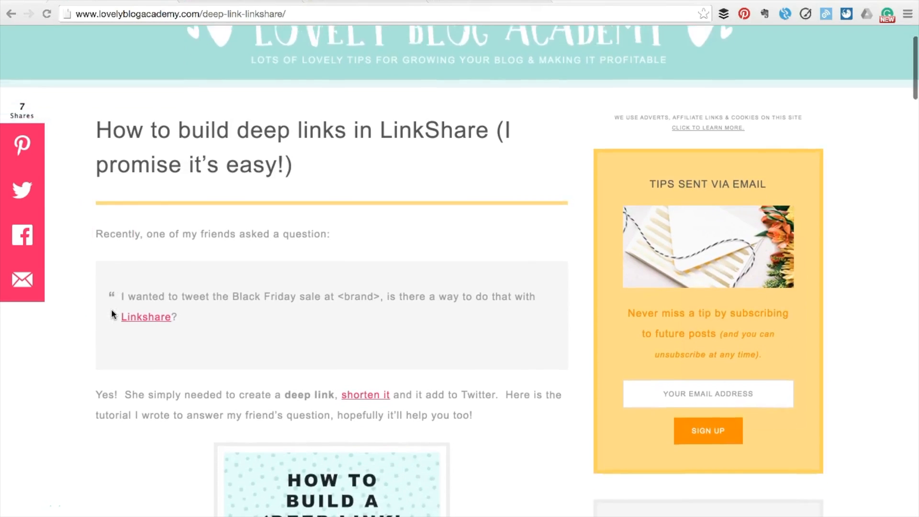
Scroll down the LinkShare deep link tutorial post to its intro and title graphic.
scroll(down, 3)
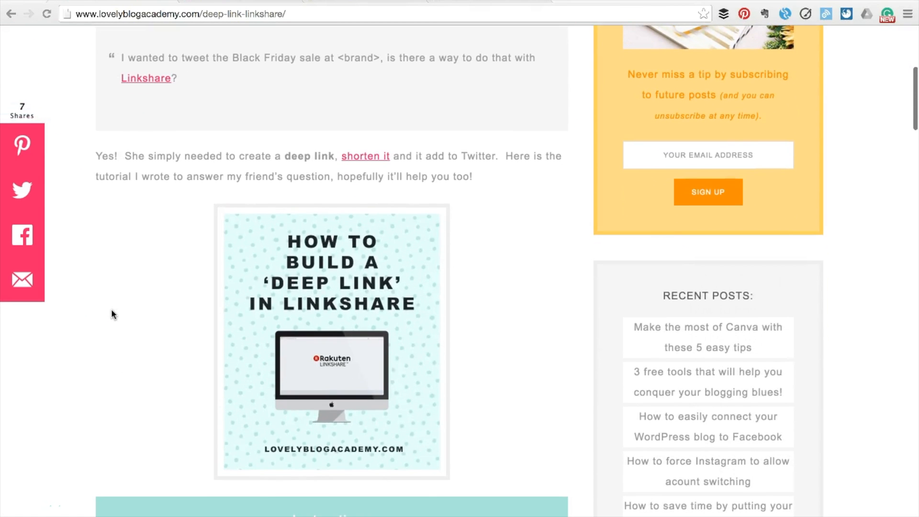
mouse_move(188, 17)
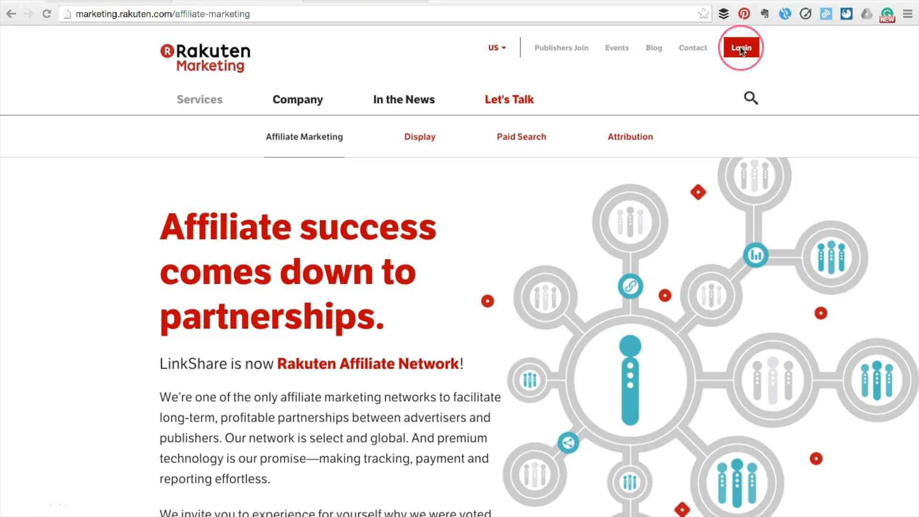
Log into the Rakuten Affiliate Network dashboard and open the Links > Deep Linking form.
click(741, 48)
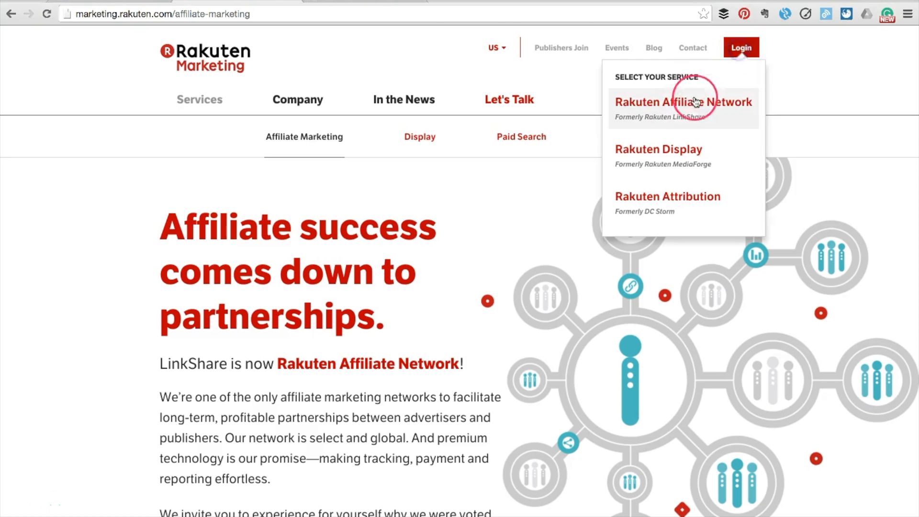
click(683, 102)
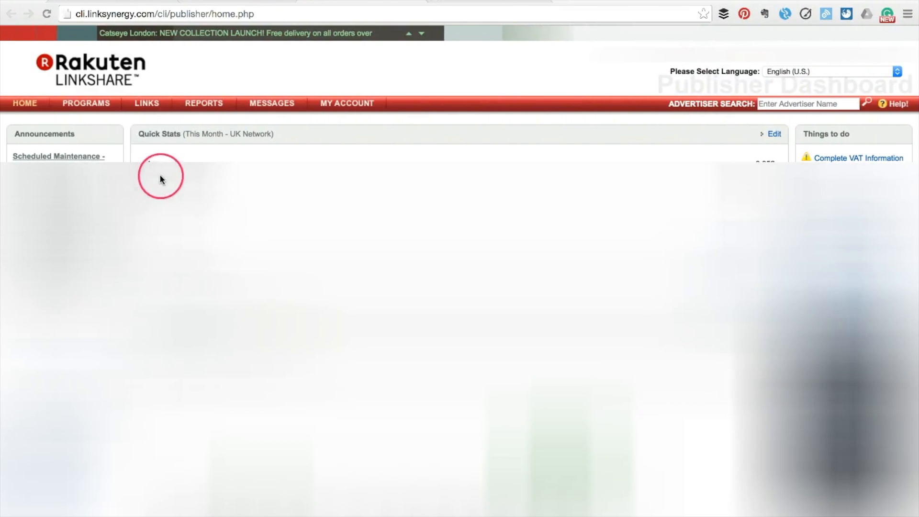
mouse_move(156, 136)
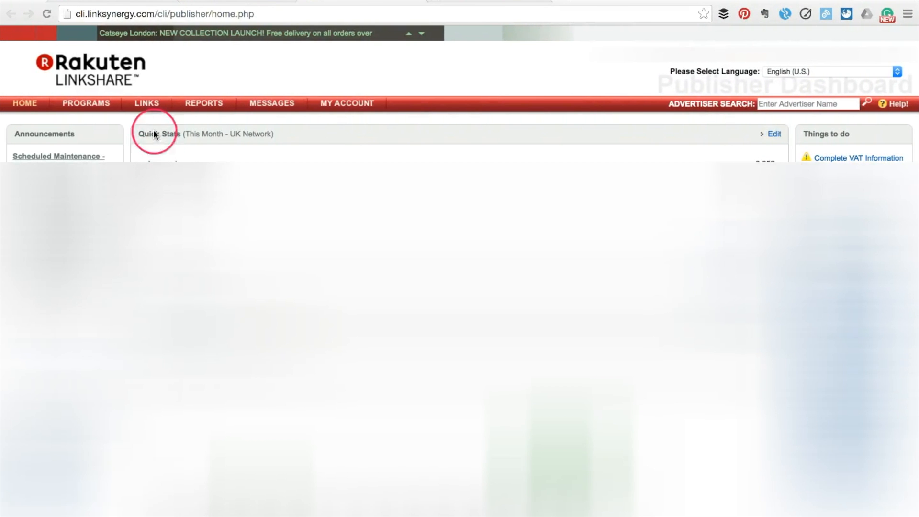
click(146, 103)
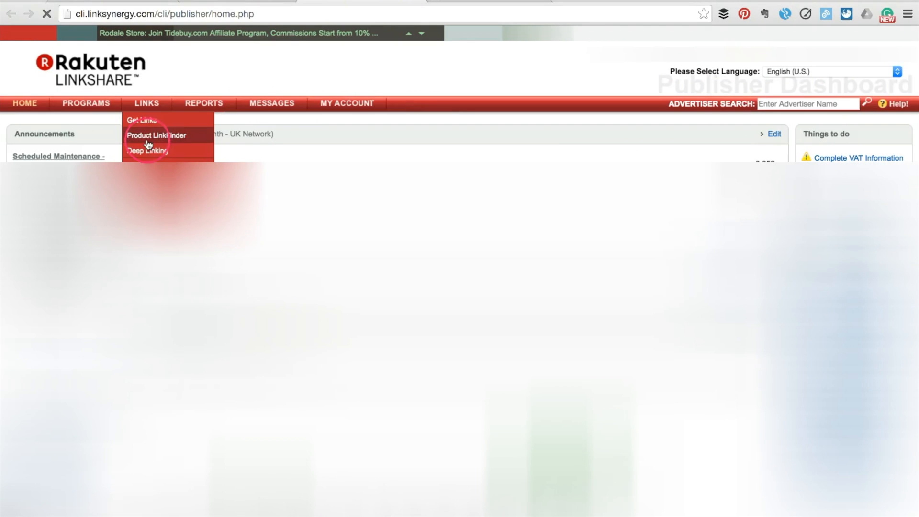
click(147, 151)
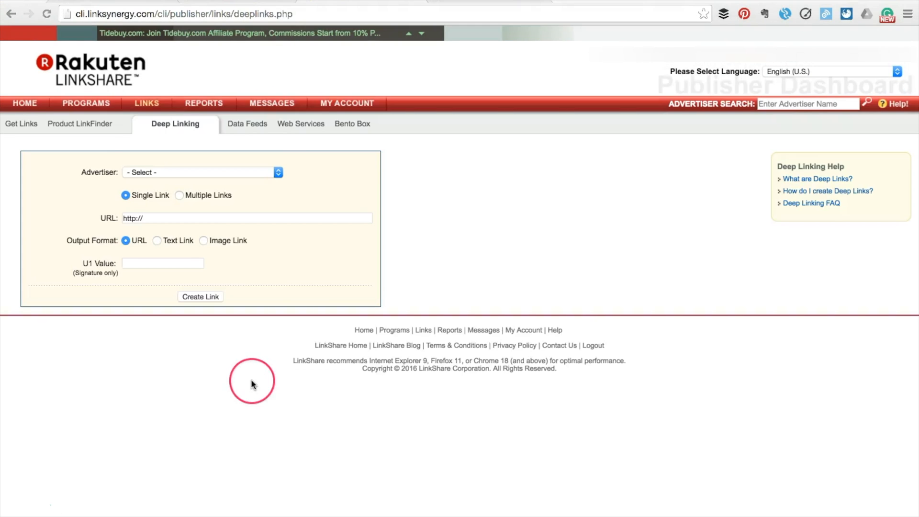
mouse_move(82, 299)
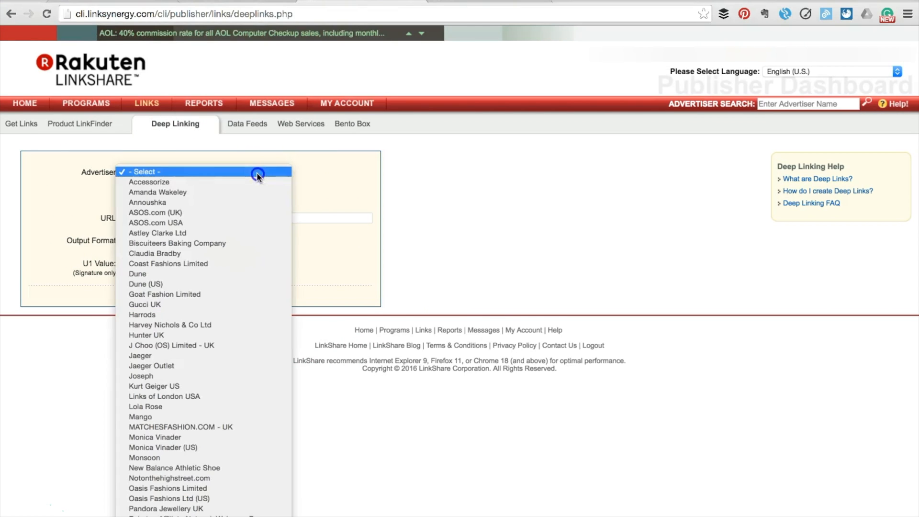
mouse_move(156, 223)
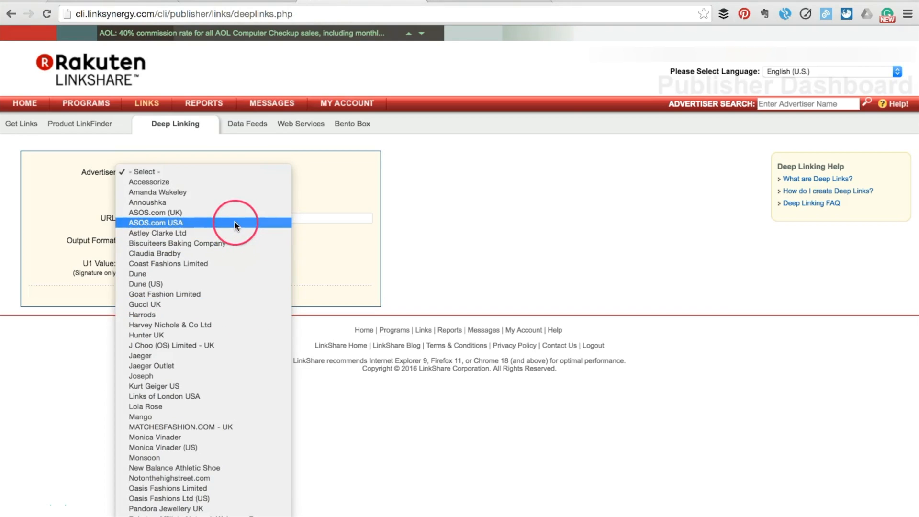
Create a deep link for ASOS.com (UK) with the linen midi skirt URL and U1 value PINKSKIRT.
click(155, 212)
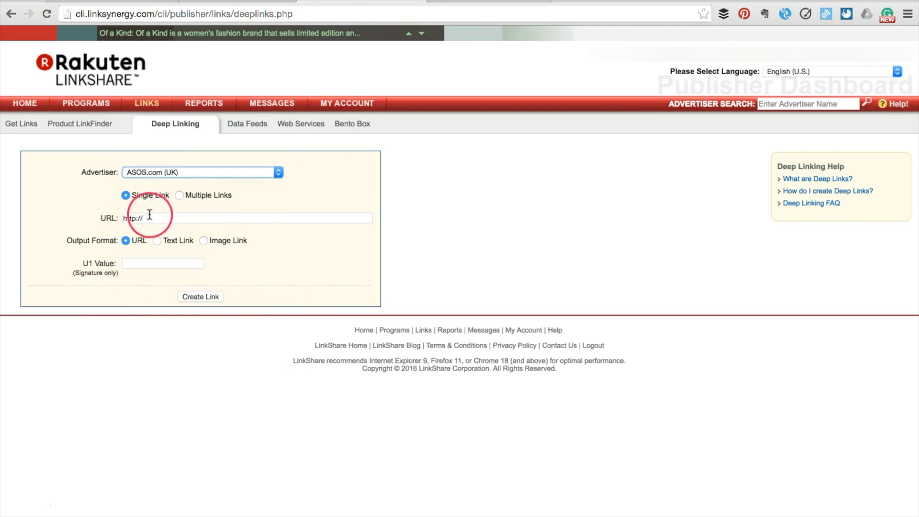
text(=0&pge=0&pgsize=36&sort=-1&clr=Candy+pink&totalstyles=589&gridsize=3)
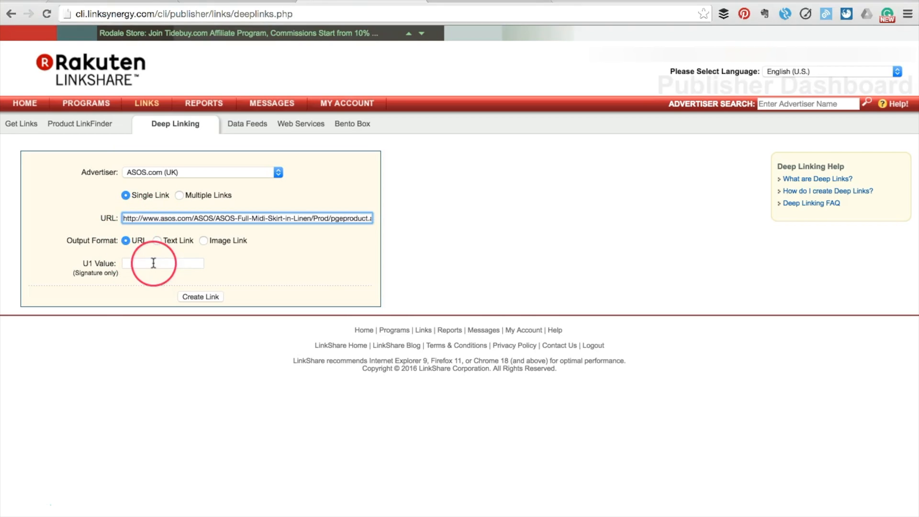
text(P)
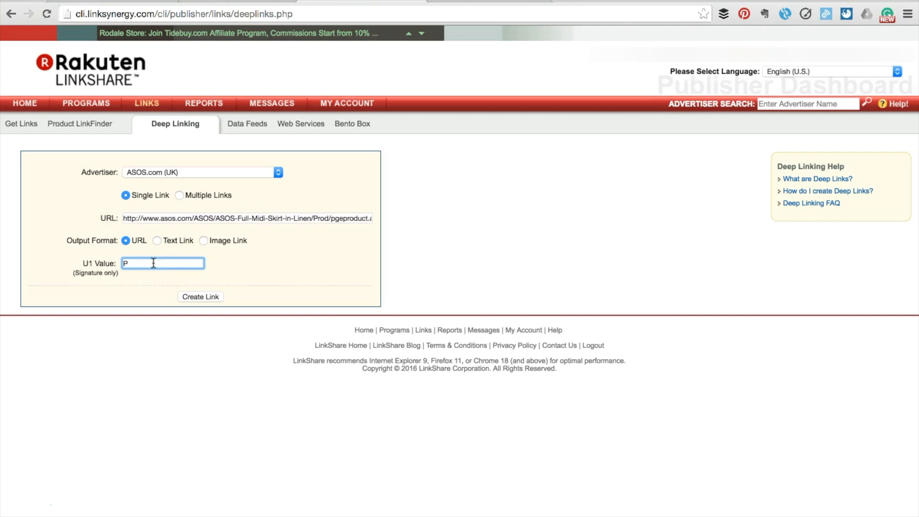
text(INK)
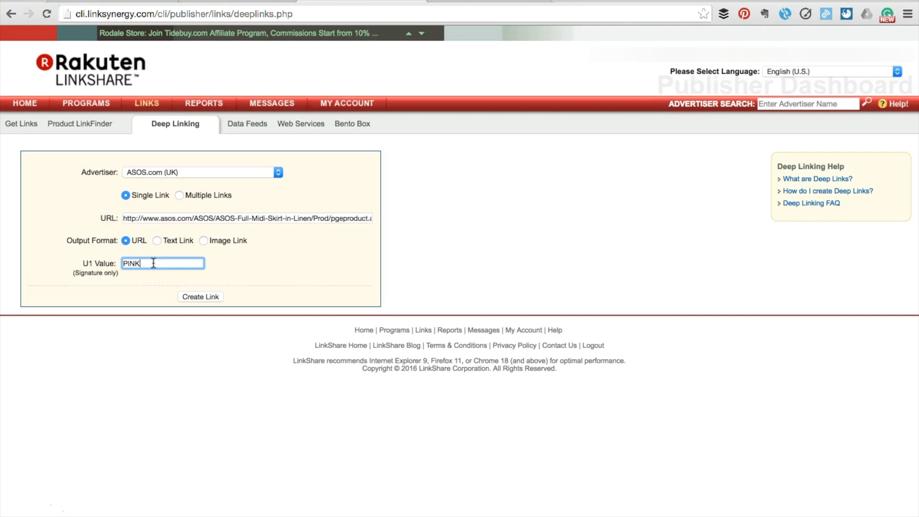
text(SKIRT)
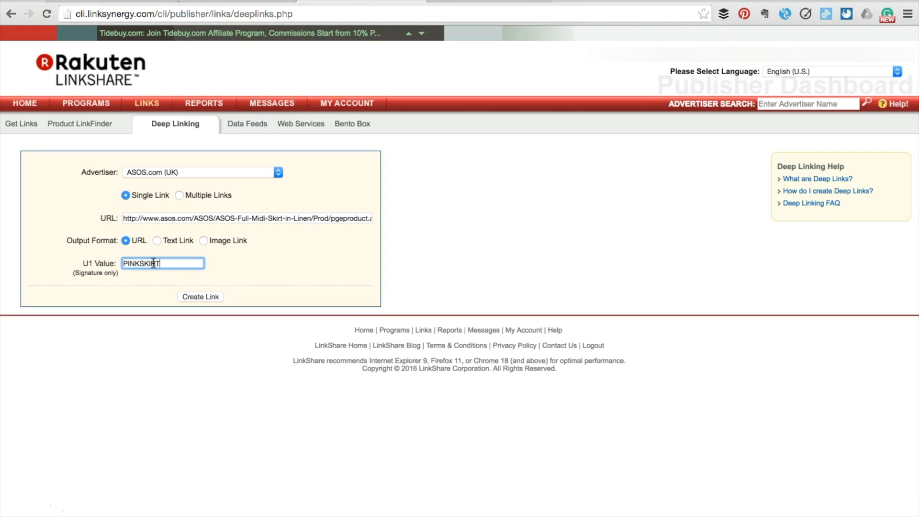
mouse_move(154, 276)
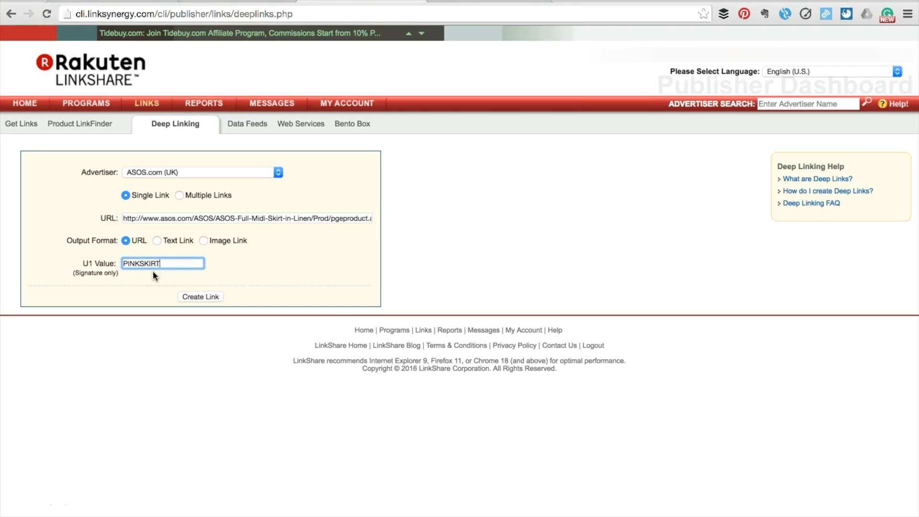
click(200, 297)
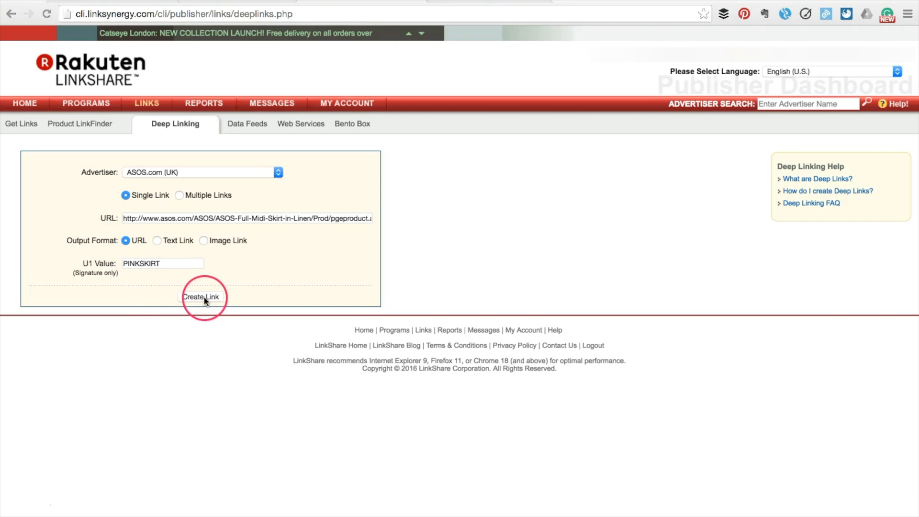
click(200, 297)
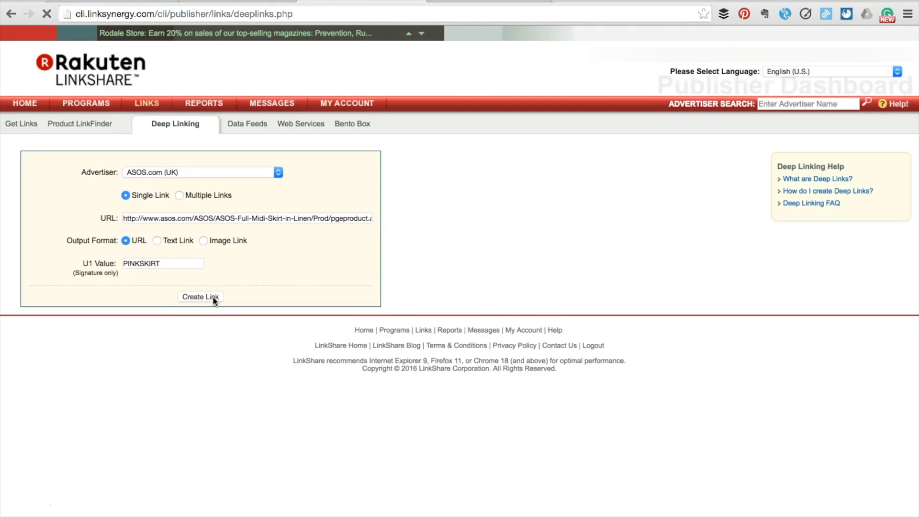
Return to the blog's deep link tutorial and scroll to the Instructions section's first steps.
click(200, 297)
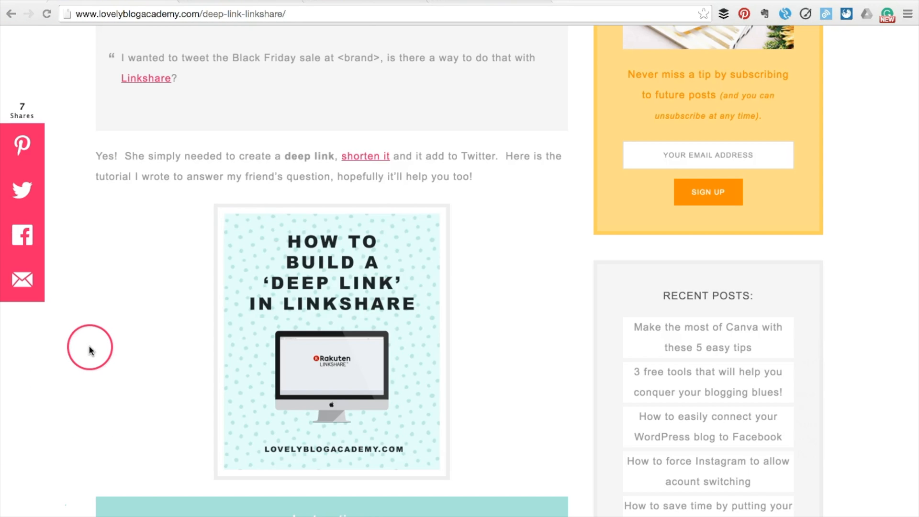
scroll(down, 3)
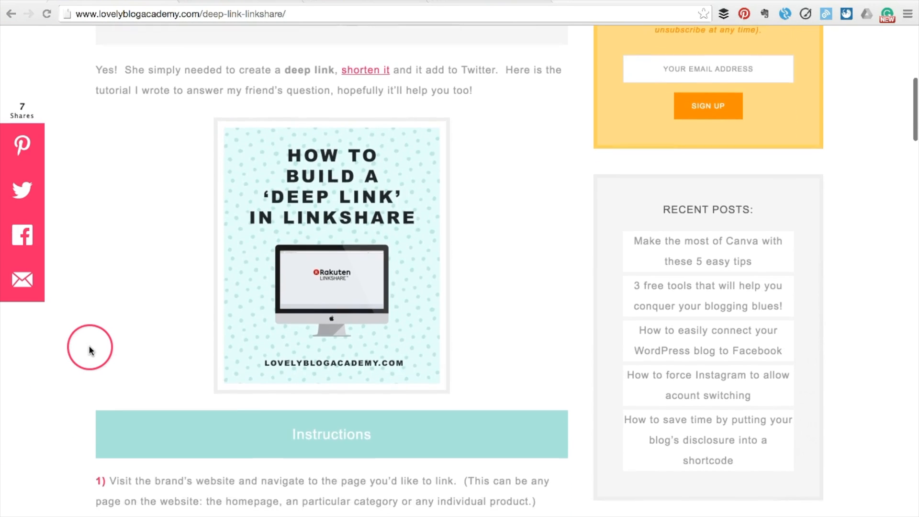
scroll(down, 3)
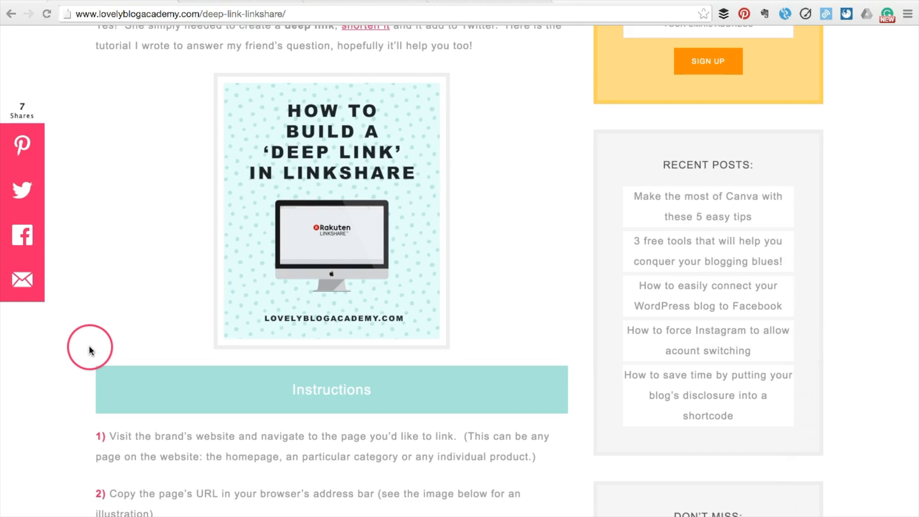